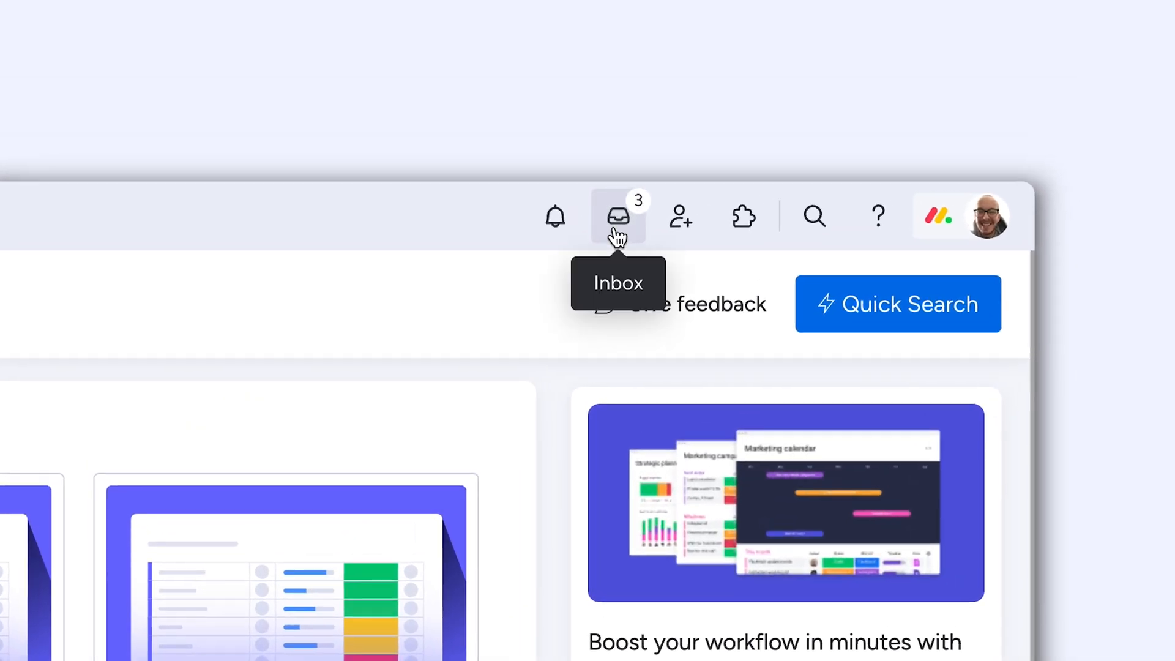
Show unread updates from all boards in the update feed inbox
click(617, 216)
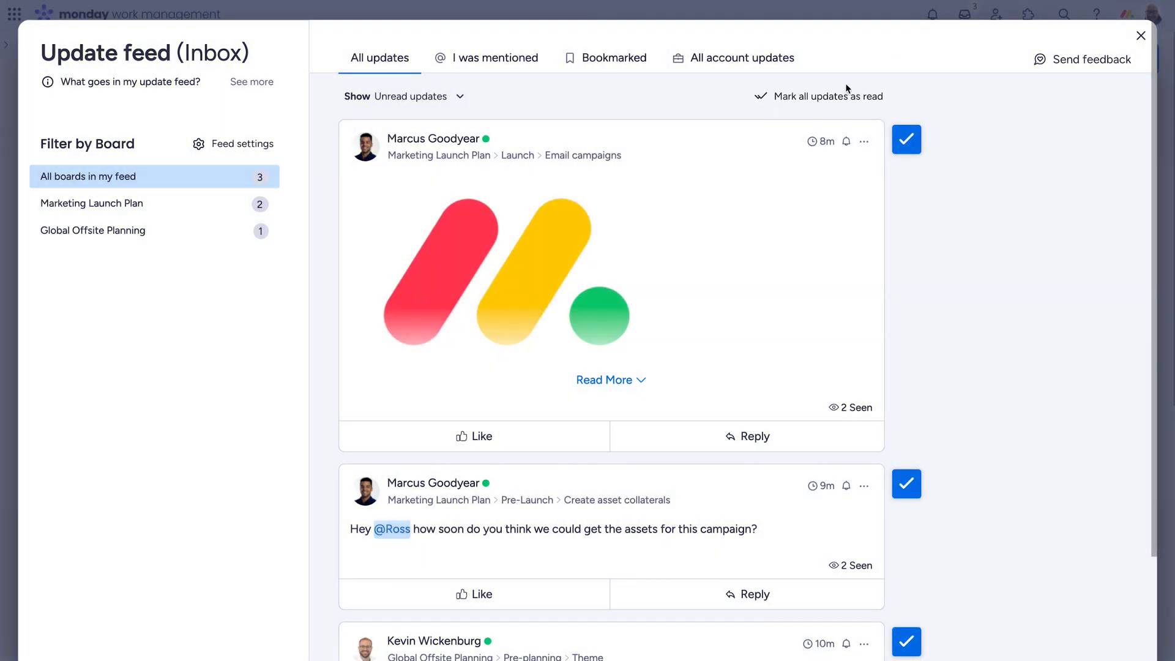
click(242, 143)
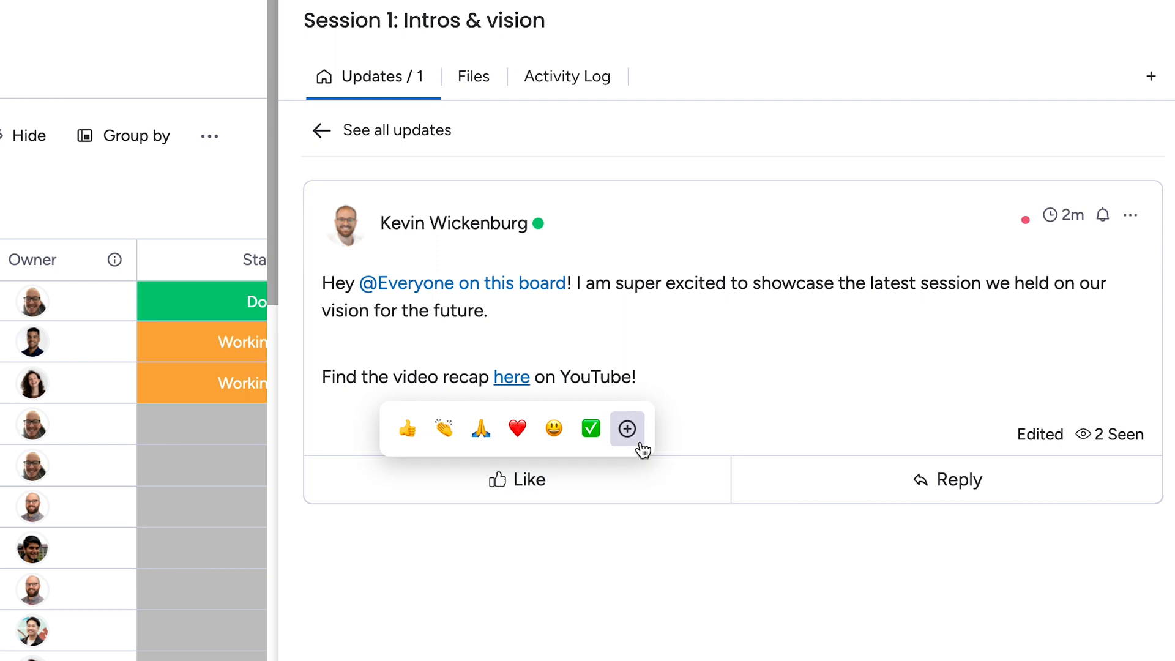
Expand the emoji reaction options on the Session 1: Intros & vision update
click(627, 428)
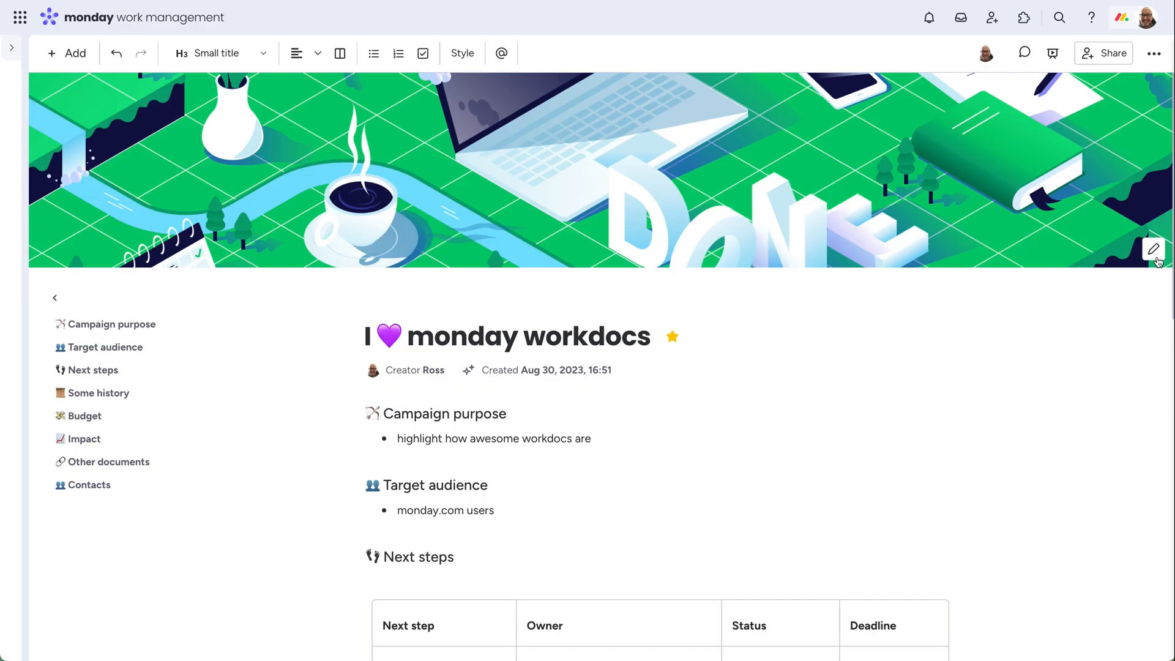
Choose Upload image to replace the doc's cover photo
click(1153, 249)
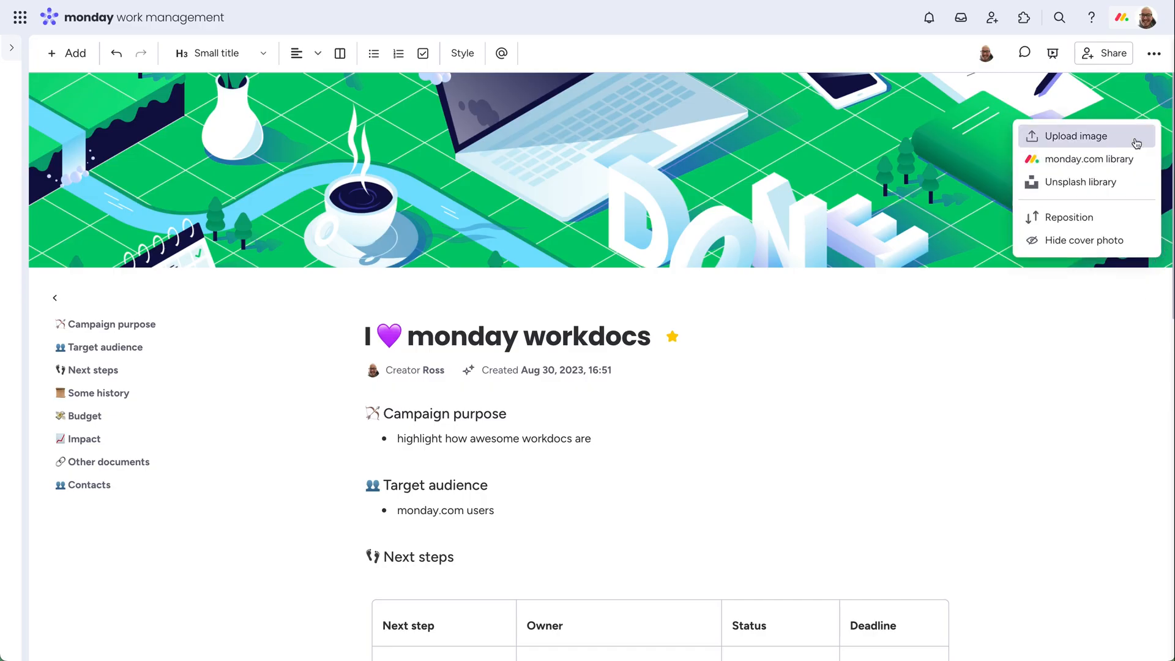
click(1073, 136)
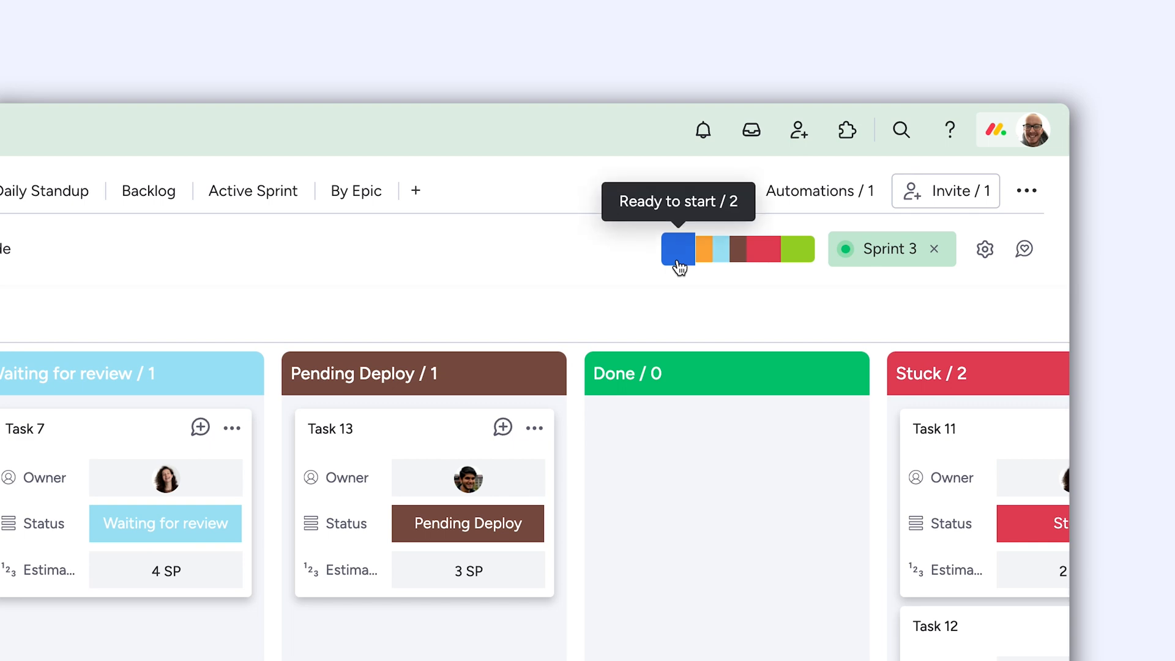
mouse_move(801, 260)
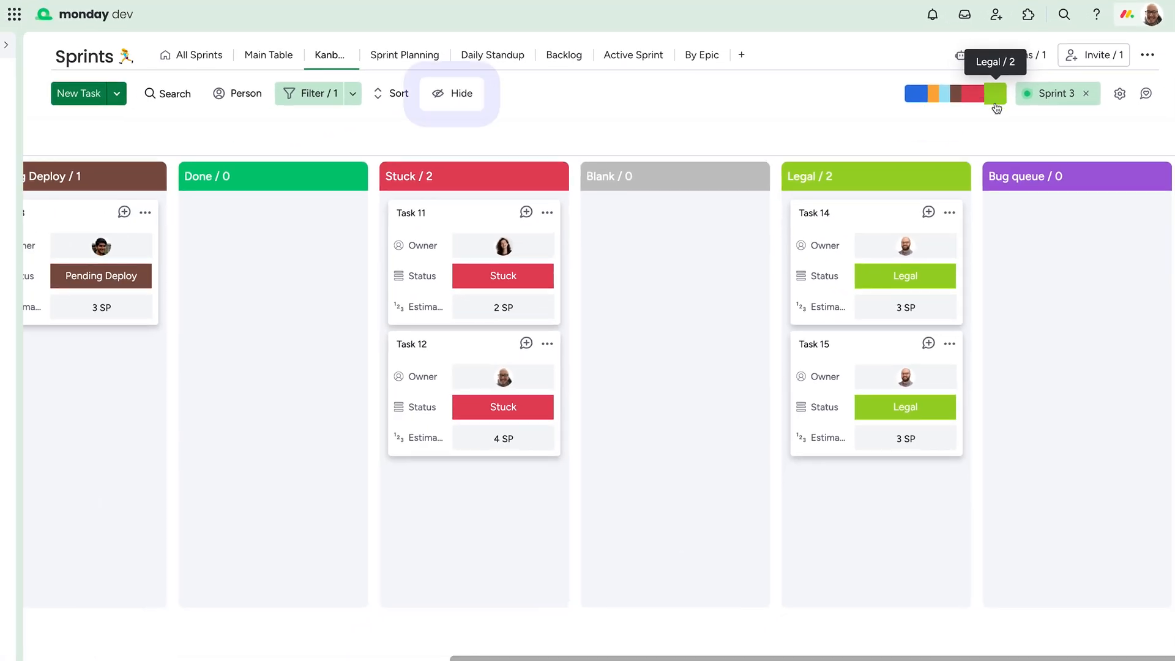
click(452, 93)
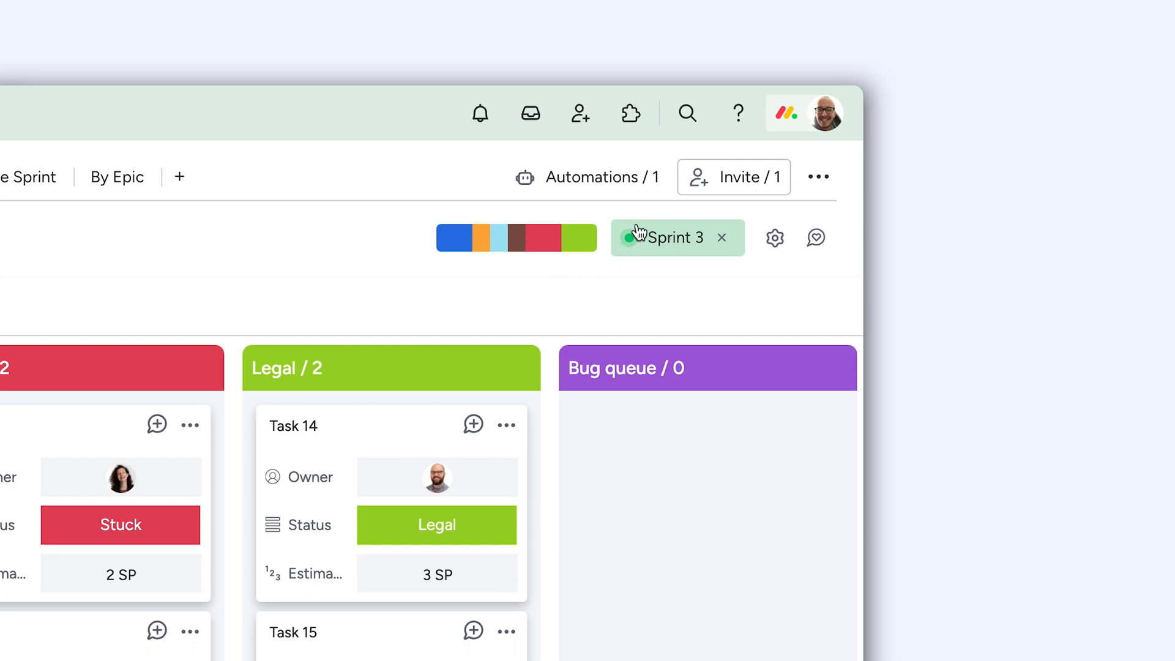
click(671, 237)
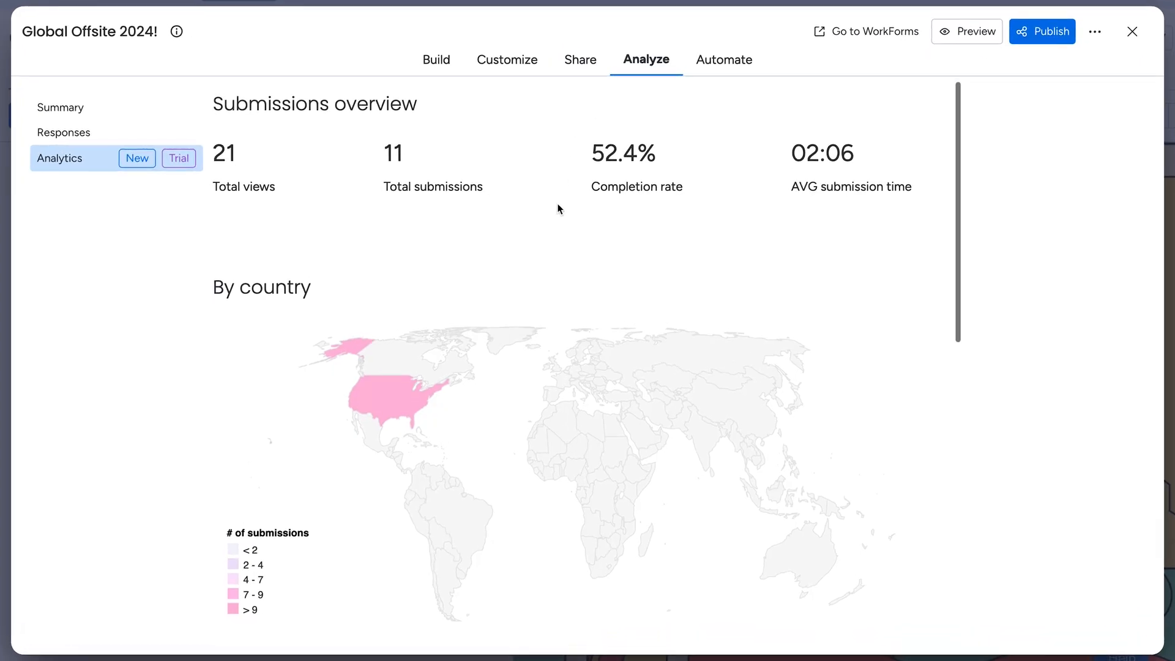
Scroll the form analytics, then search the app marketplace for 'recurring tasks'
scroll(down, 3)
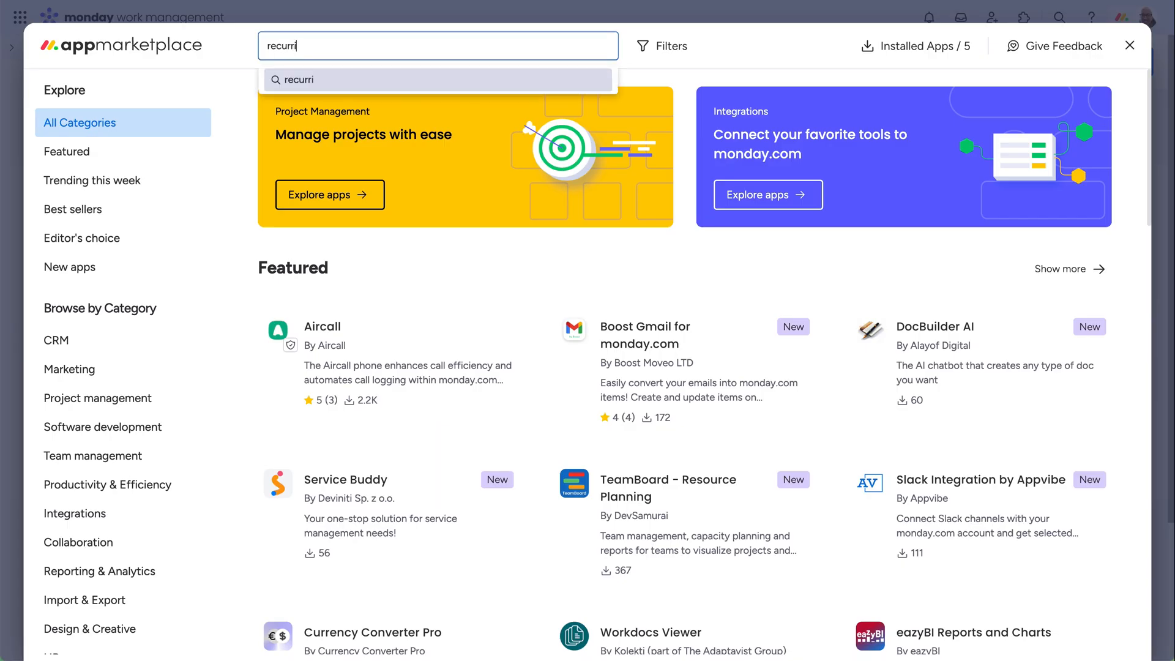
text(recurring tasks)
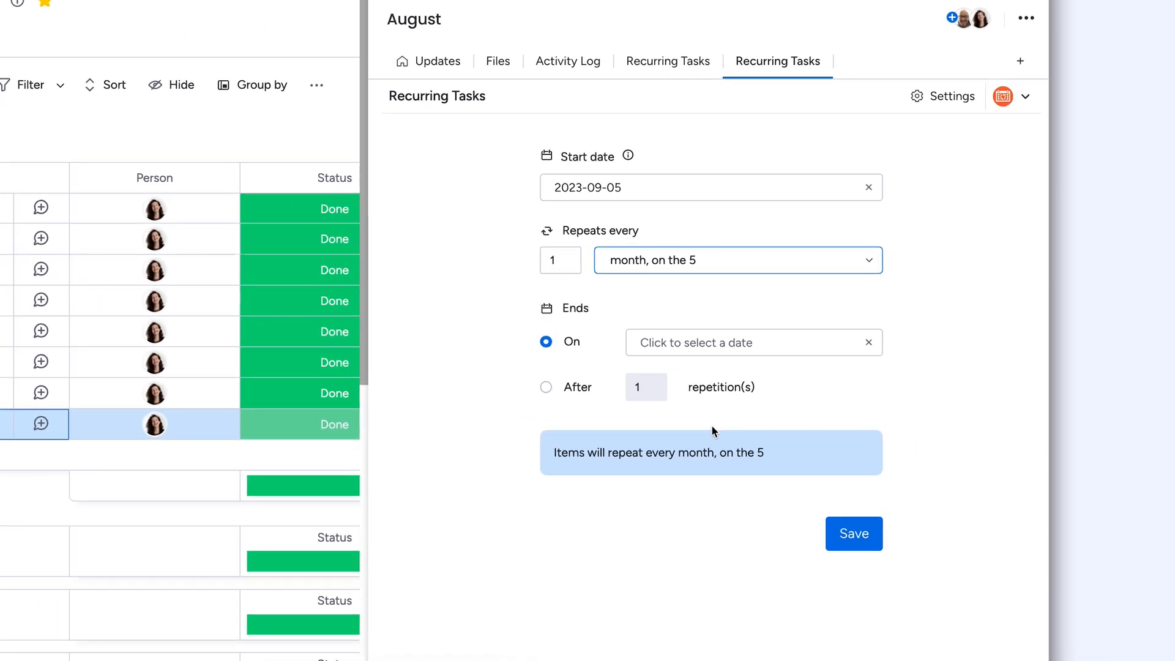
Advance the recurrence Ends On calendar toward December 2023
click(753, 343)
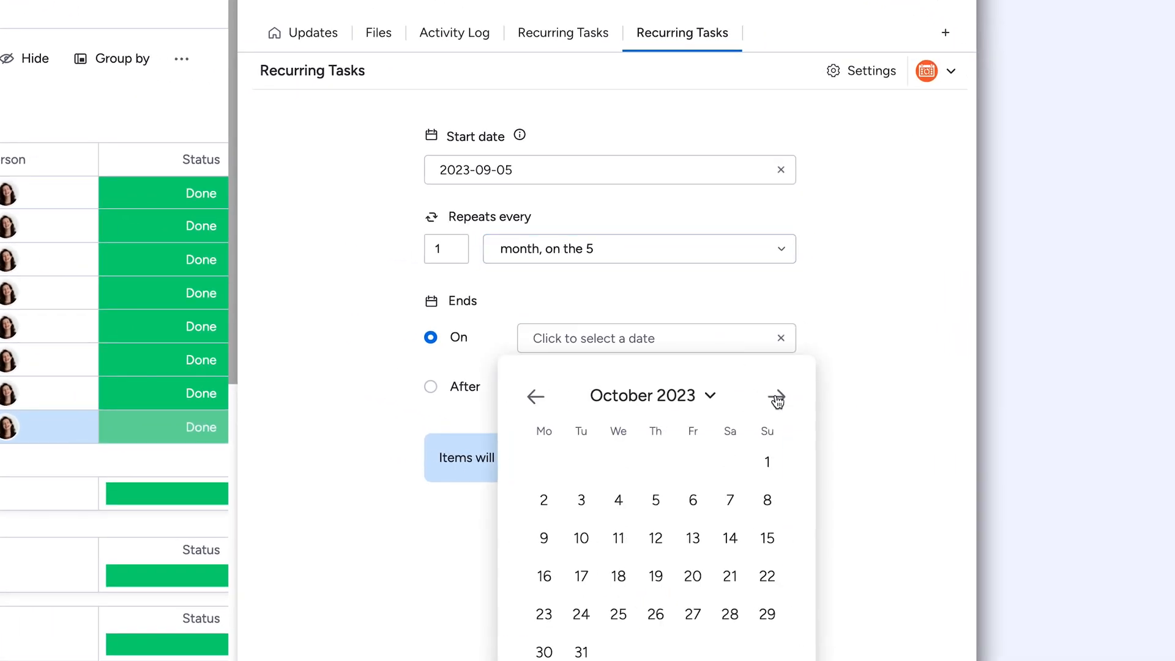
click(777, 395)
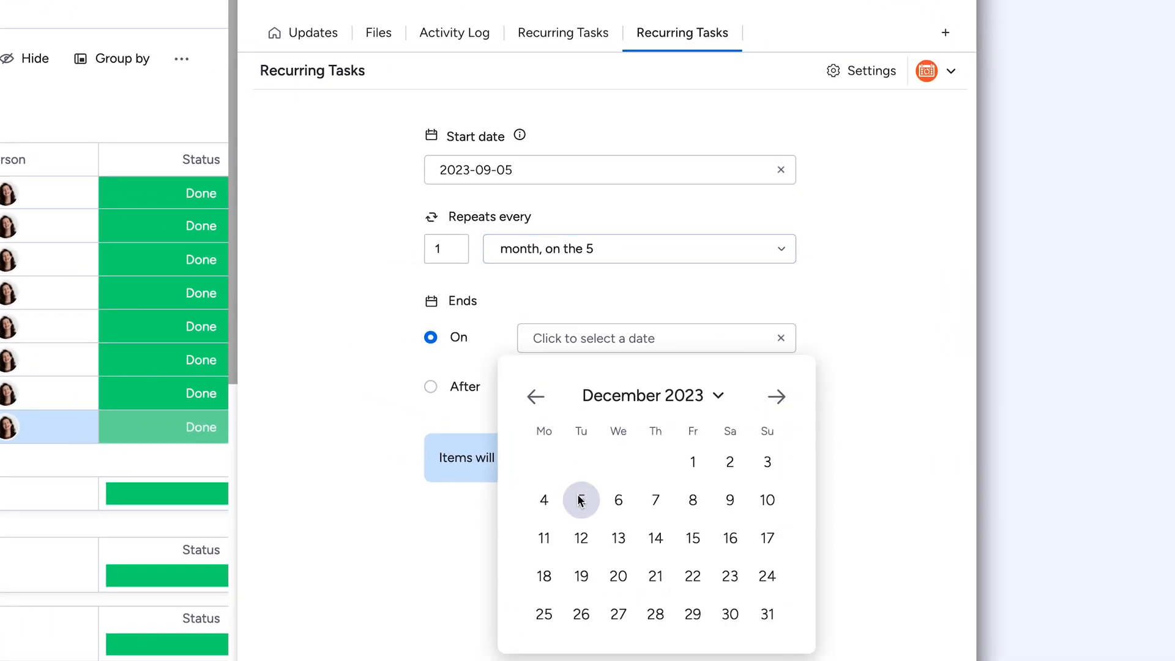